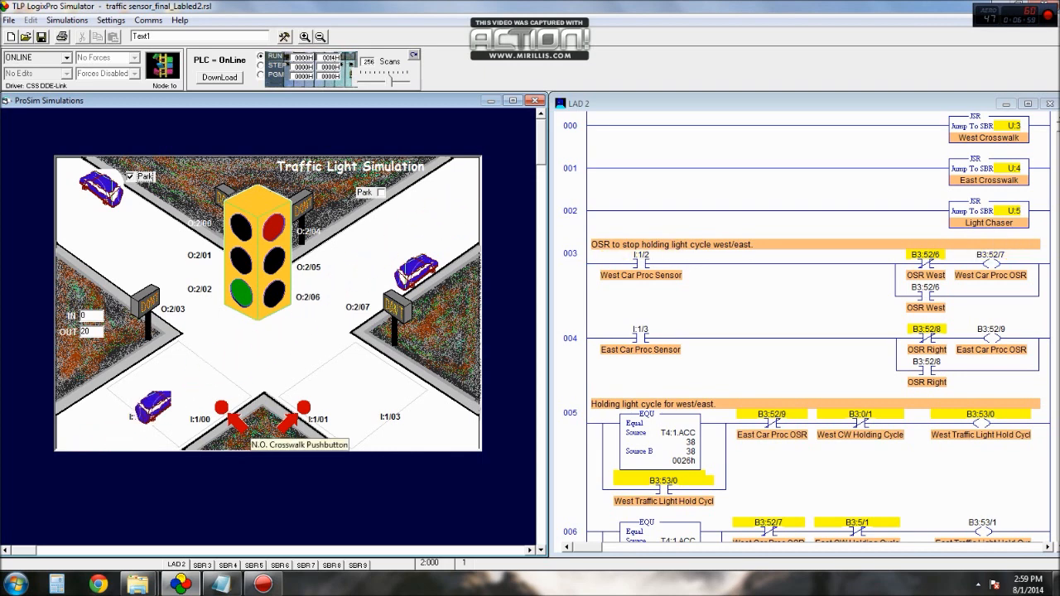
left_click(377, 192)
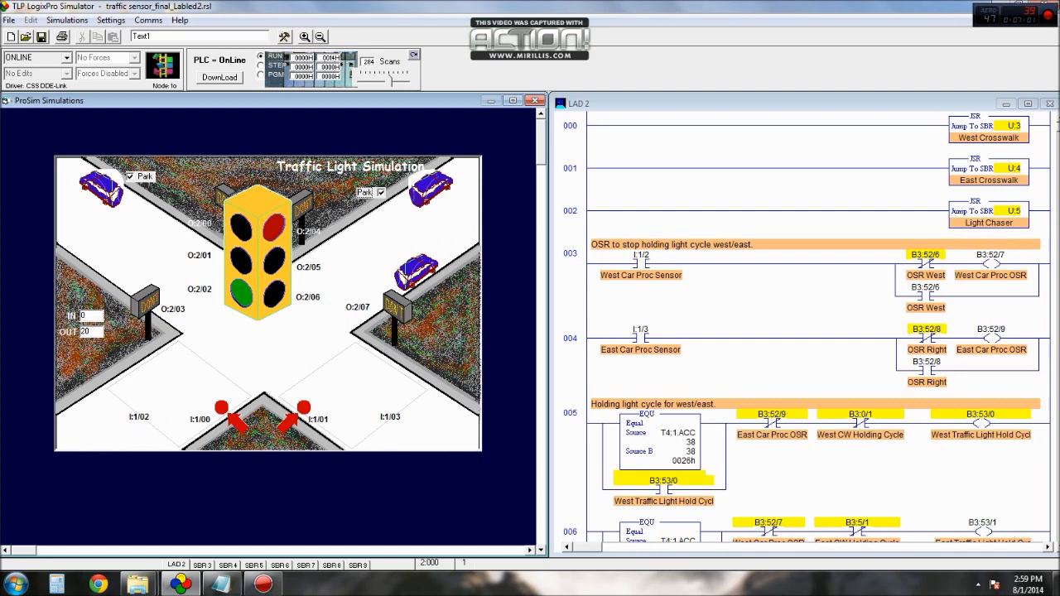